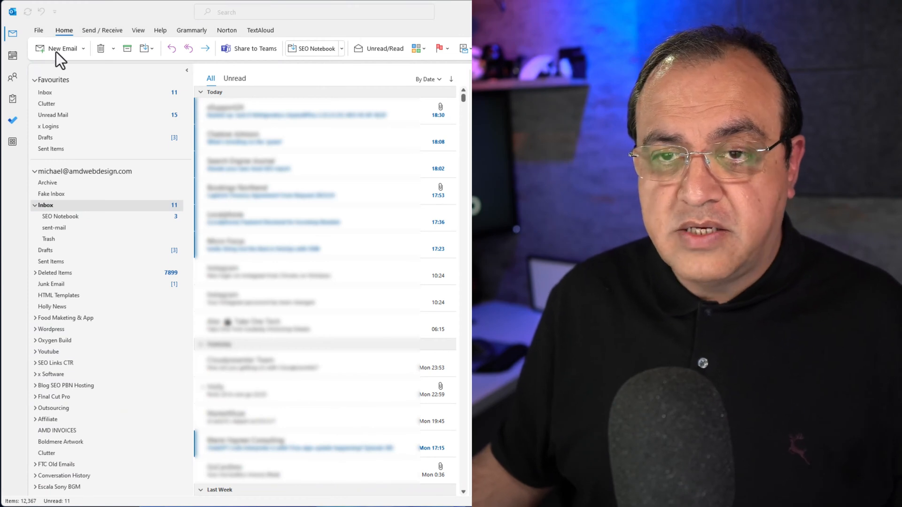
Step: Start a new email and write 'thes' to see the current default font, then discard it
{"action": "left_click", "coordinate": [61, 48]}
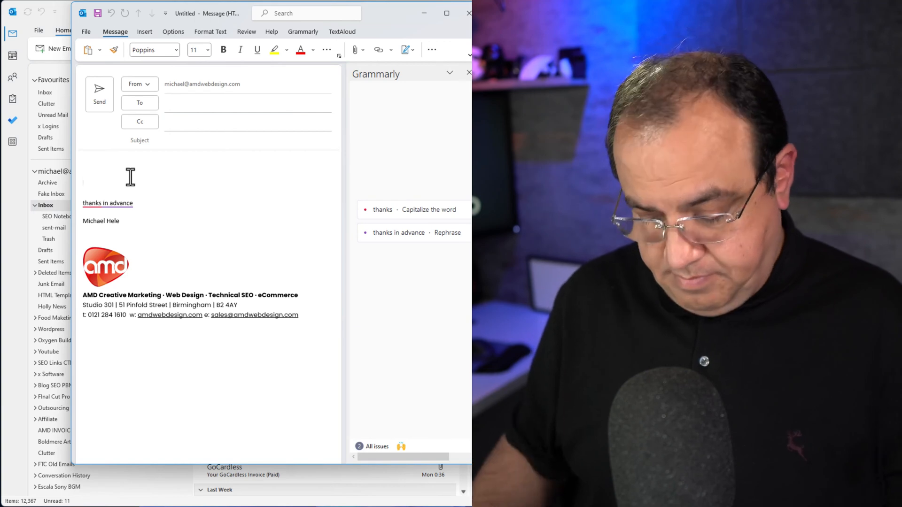
{"action": "type", "text": "t"}
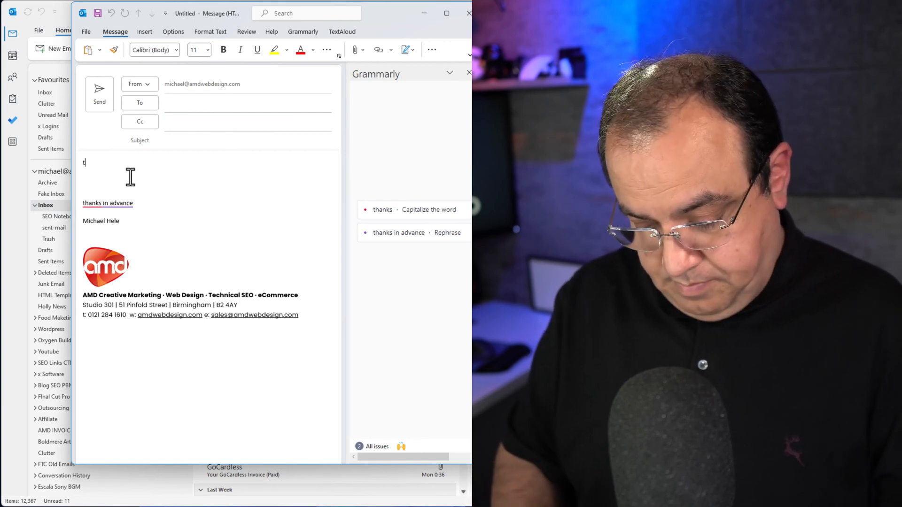
{"action": "type", "text": "hes"}
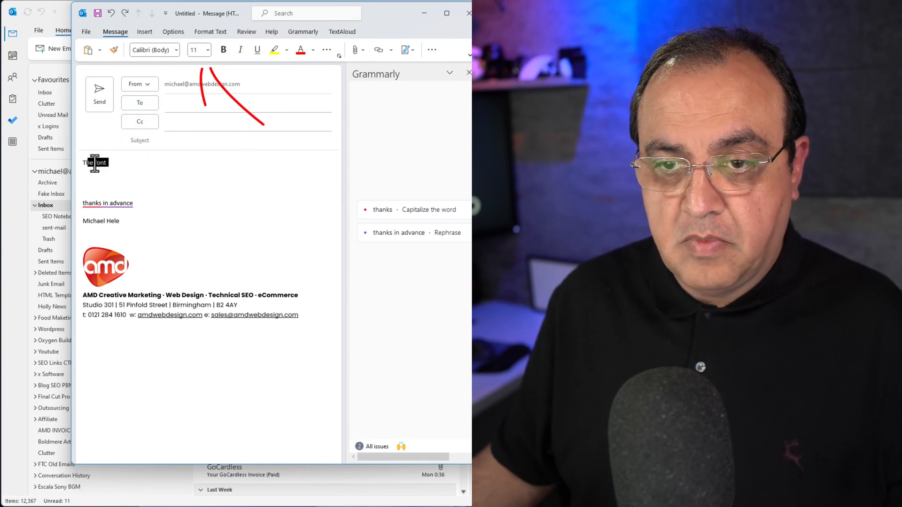
{"action": "left_click", "coordinate": [208, 49]}
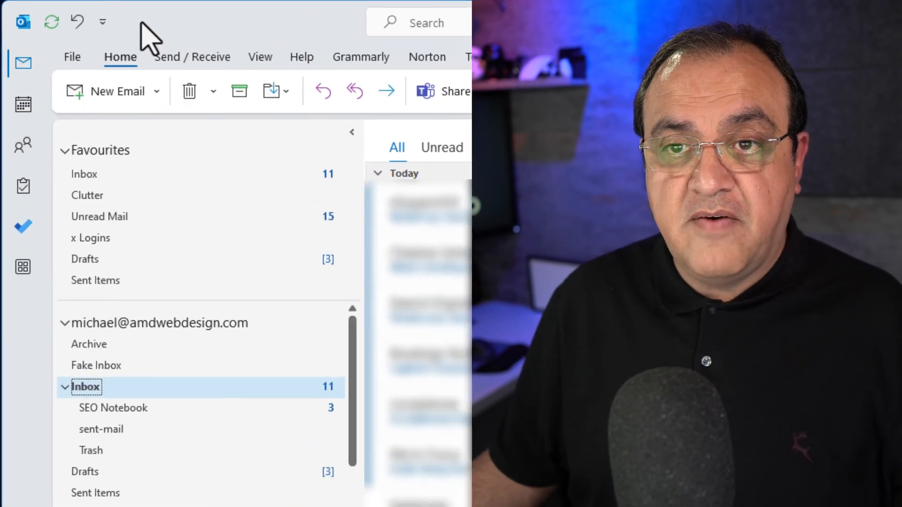
Step: Reach the Stationery and Fonts settings through Outlook Options > Mail
{"action": "left_click", "coordinate": [72, 56]}
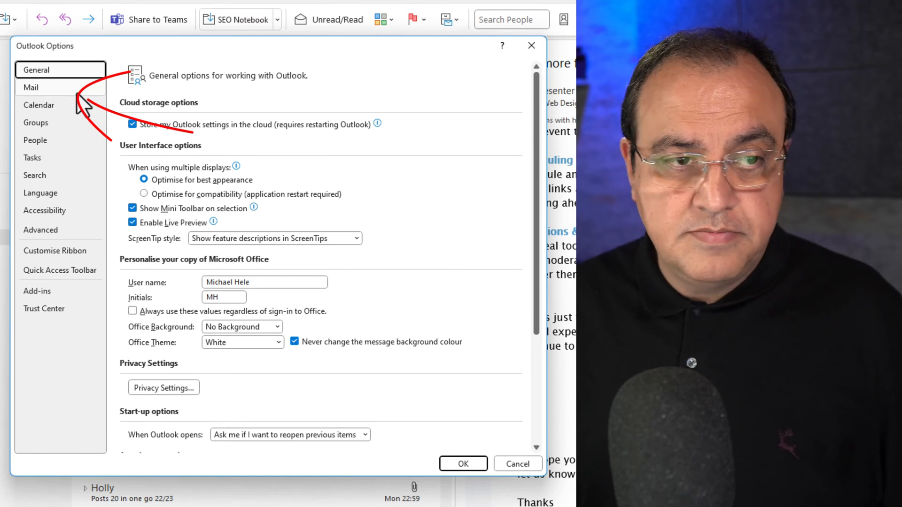
{"action": "left_click", "coordinate": [31, 88]}
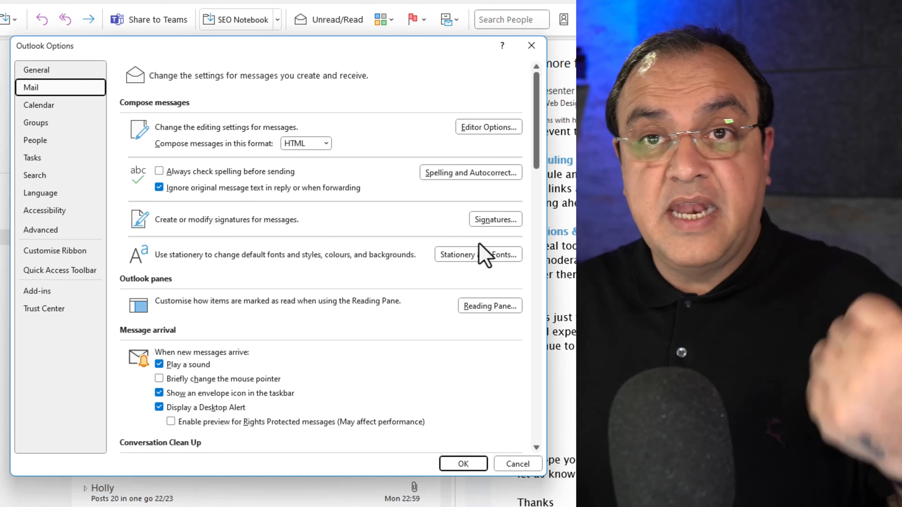
{"action": "mouse_move", "coordinate": [466, 230]}
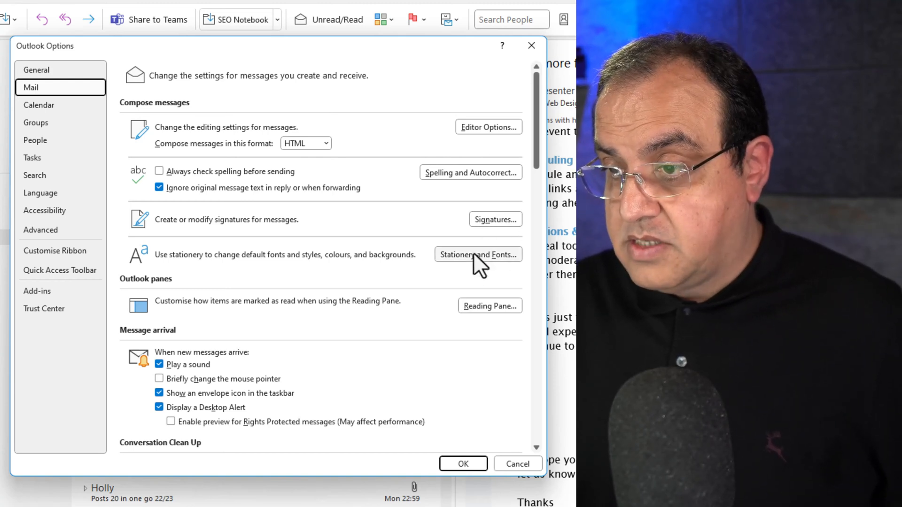
{"action": "left_click", "coordinate": [479, 254]}
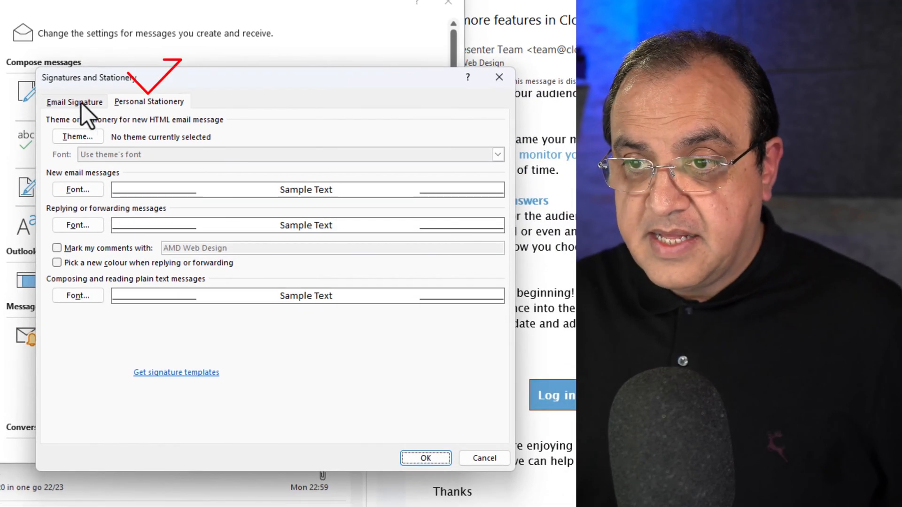
Step: Set the new email messages font to Poppins at size 12 on the Personal Stationery settings
{"action": "left_click", "coordinate": [148, 102]}
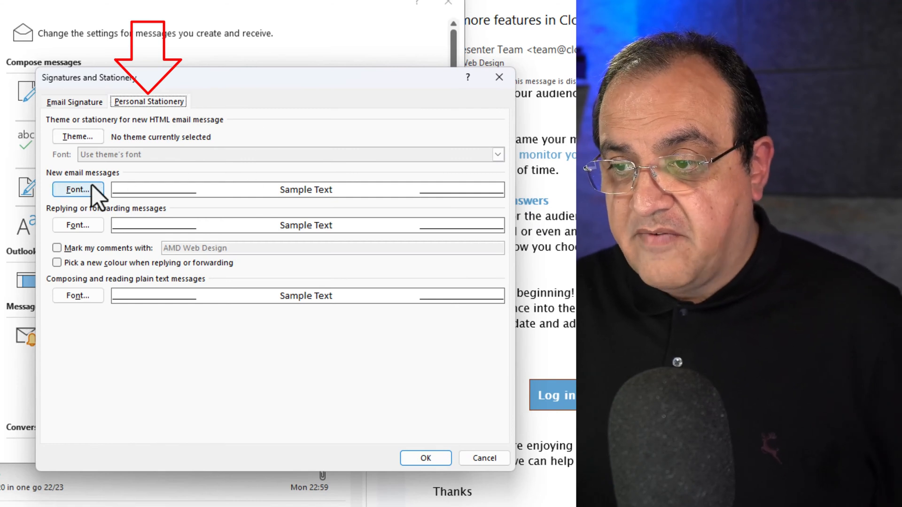
{"action": "left_click", "coordinate": [77, 190]}
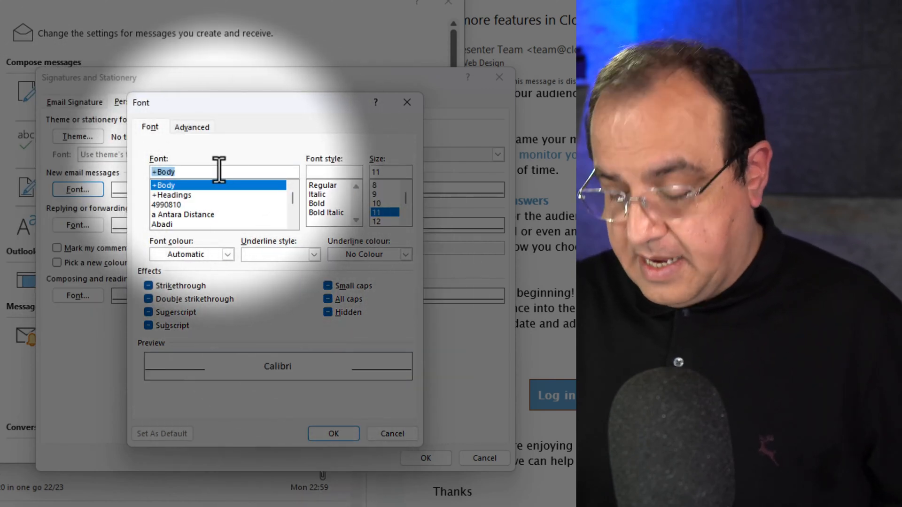
{"action": "type", "text": "pop"}
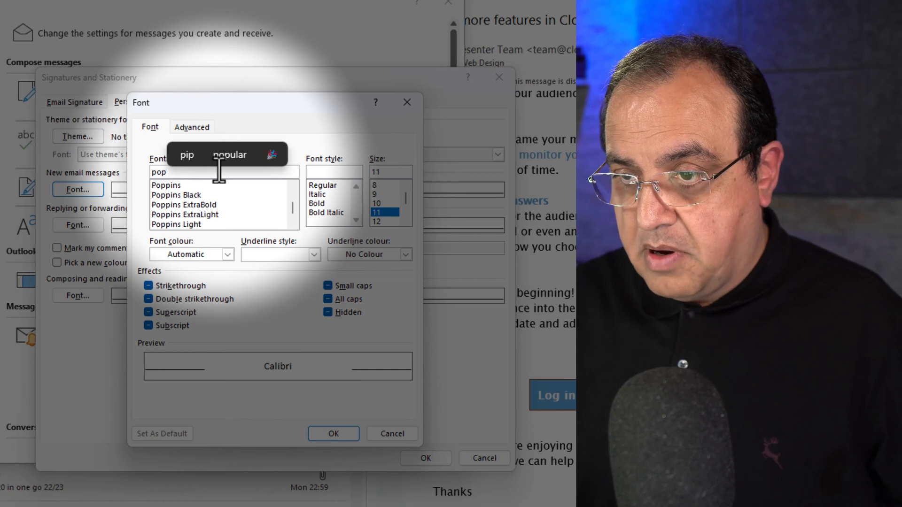
{"action": "left_click", "coordinate": [166, 185]}
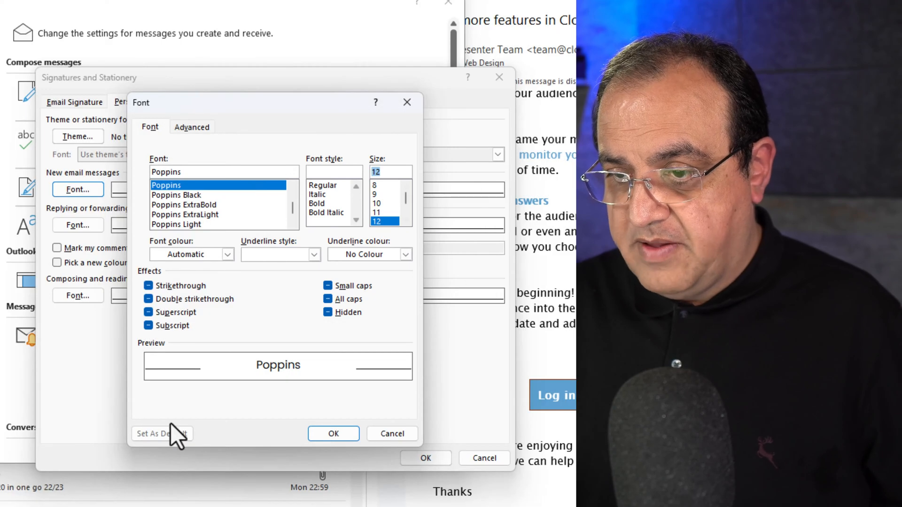
{"action": "mouse_move", "coordinate": [221, 277]}
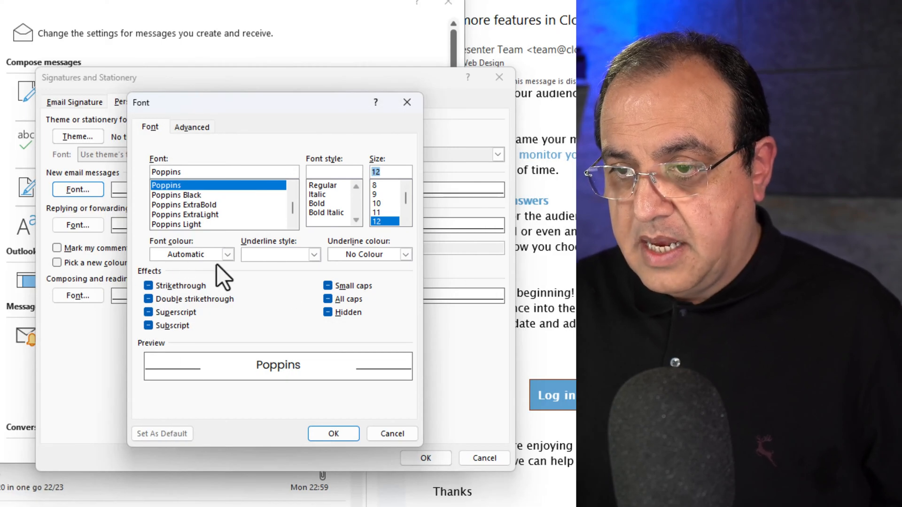
{"action": "mouse_move", "coordinate": [262, 262]}
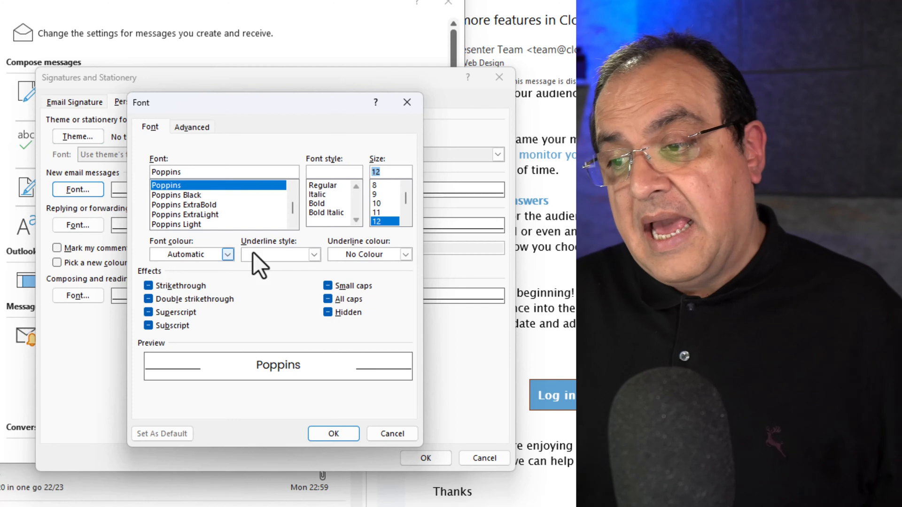
{"action": "mouse_move", "coordinate": [448, 285]}
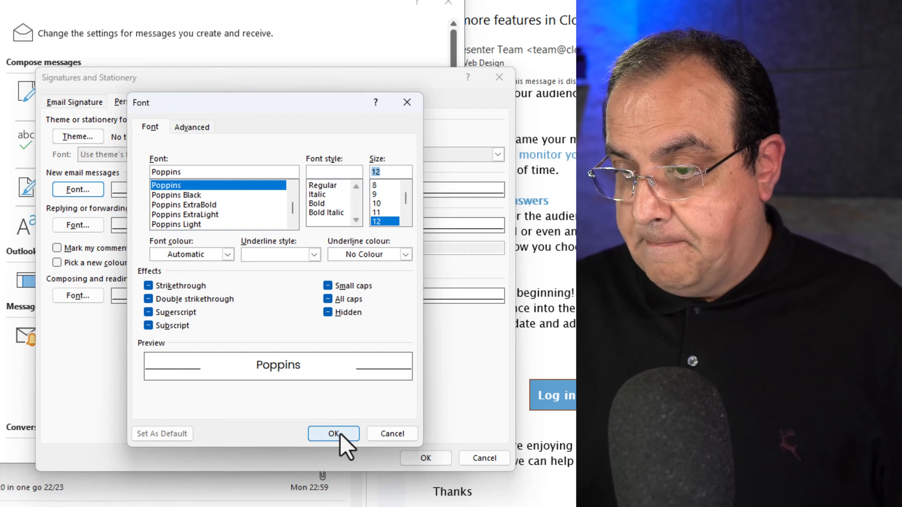
{"action": "left_click", "coordinate": [333, 434]}
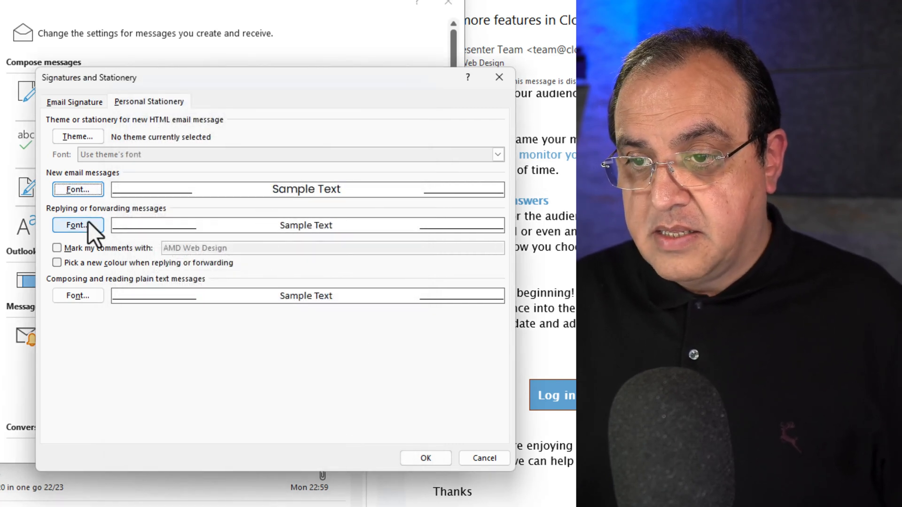
Step: Set the reply and forward messages font to Poppins at size 12
{"action": "left_click", "coordinate": [77, 225]}
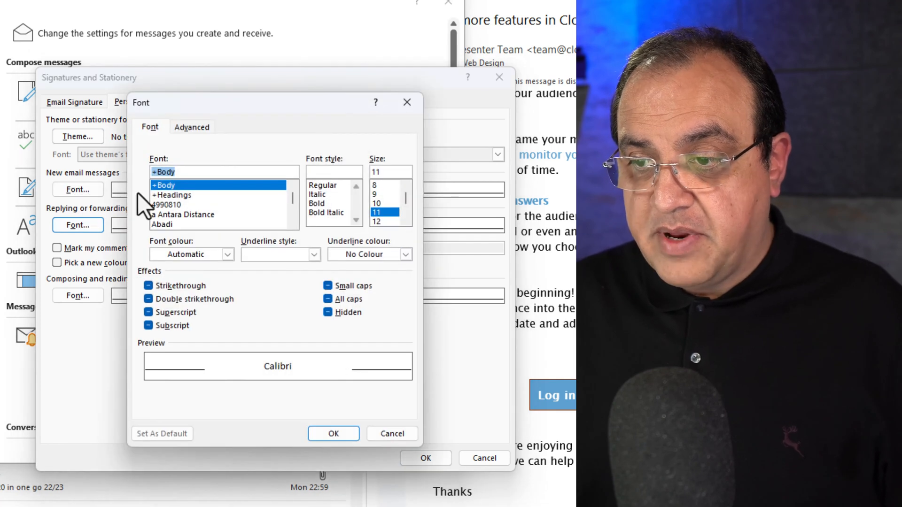
{"action": "mouse_move", "coordinate": [406, 204]}
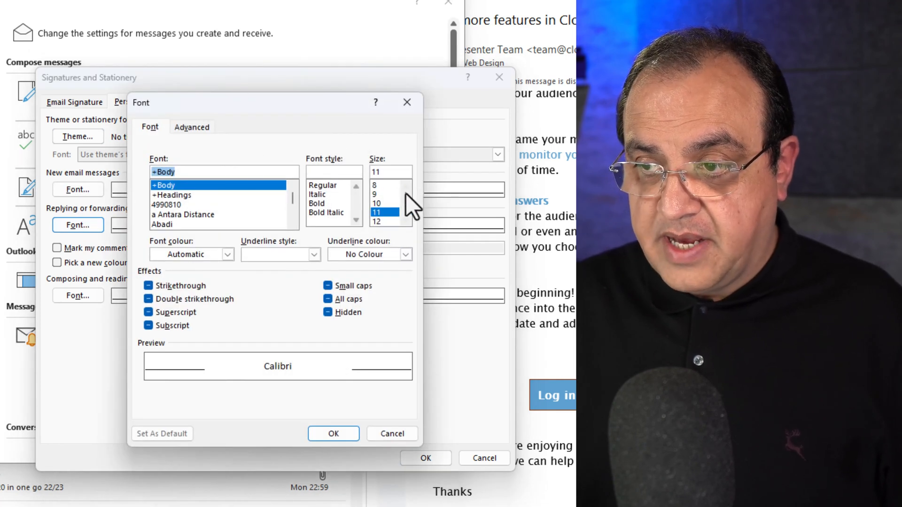
{"action": "mouse_move", "coordinate": [237, 195]}
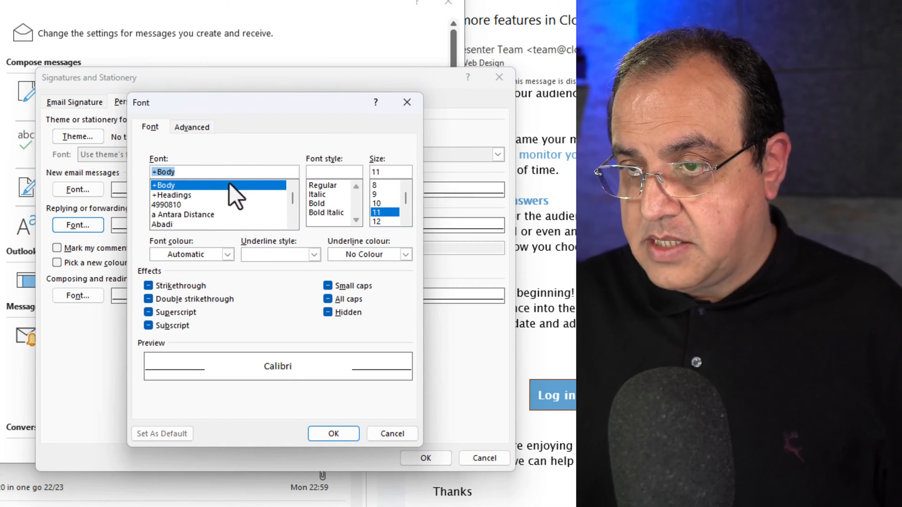
{"action": "left_click", "coordinate": [195, 171]}
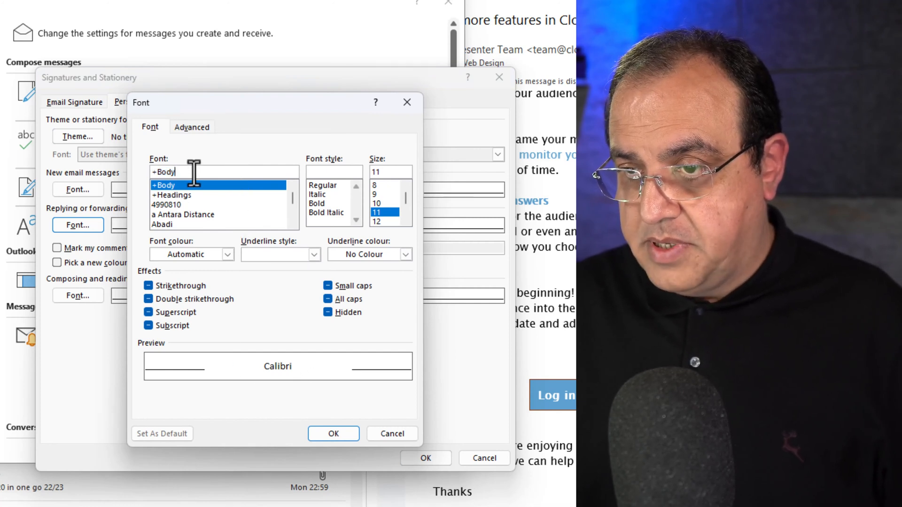
{"action": "type", "text": "pop"}
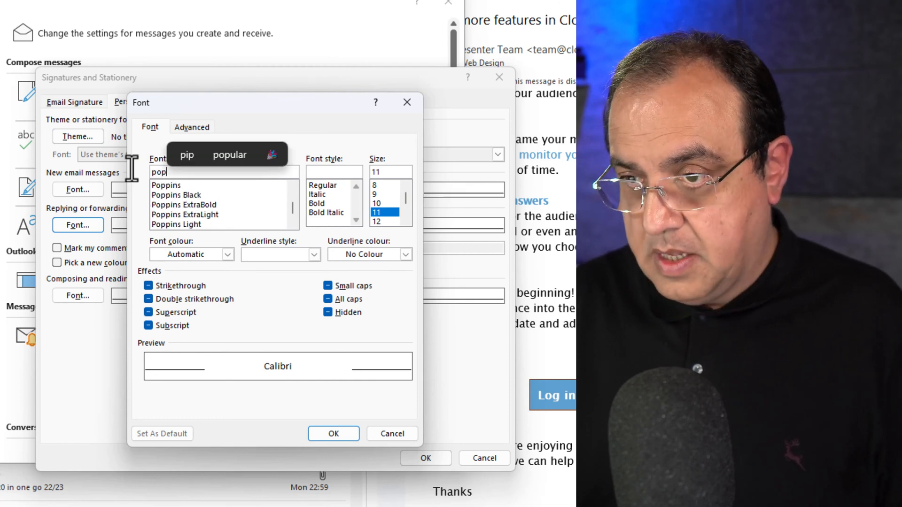
{"action": "left_click", "coordinate": [165, 185]}
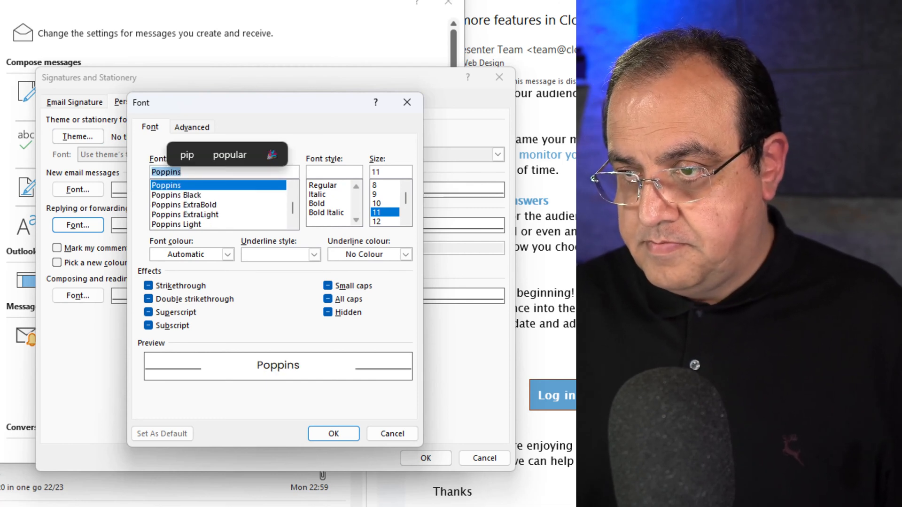
{"action": "left_click", "coordinate": [386, 221]}
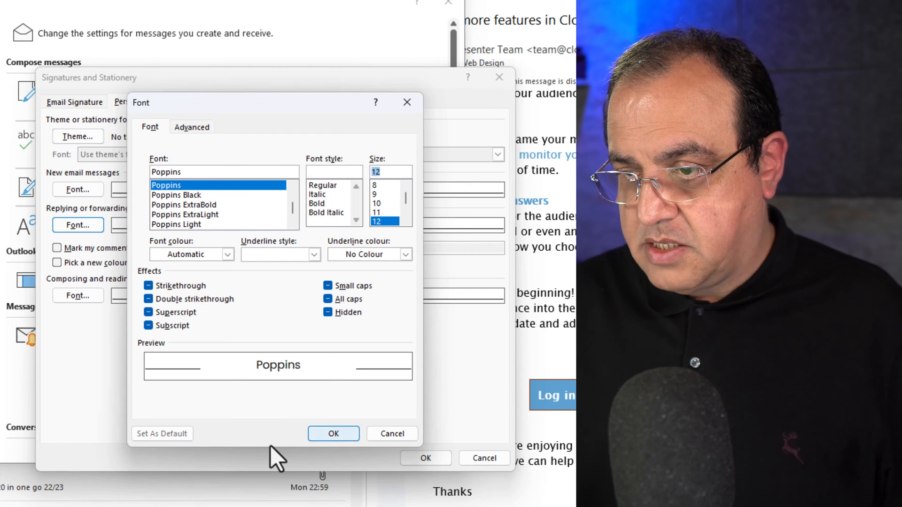
{"action": "left_click", "coordinate": [332, 434]}
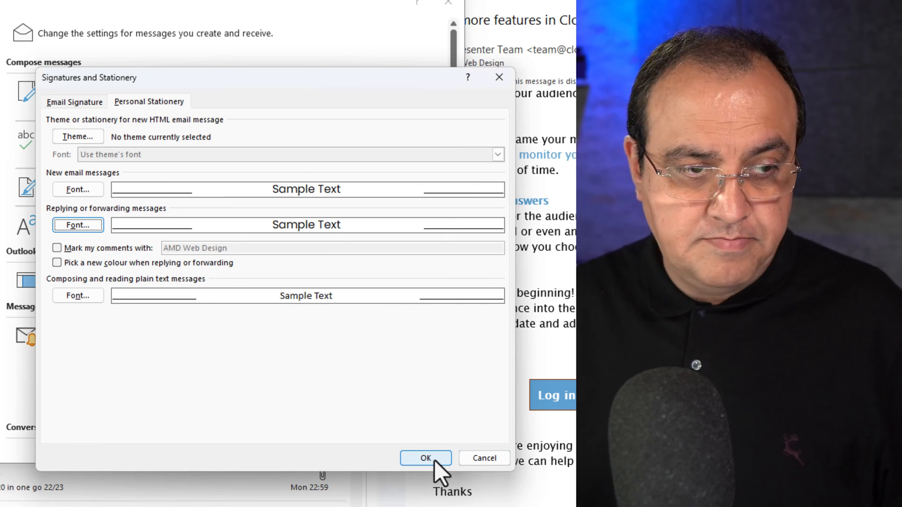
Step: Save the stationery changes and close Outlook Options
{"action": "left_click", "coordinate": [425, 458]}
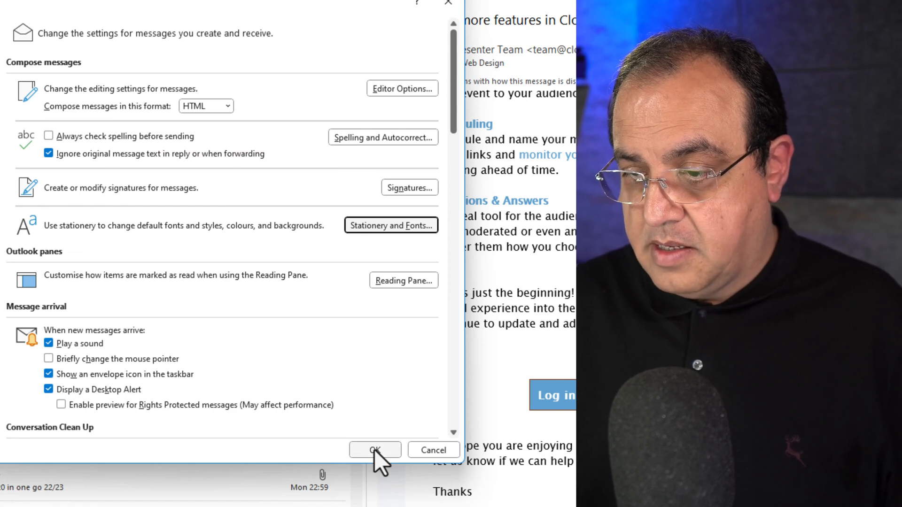
{"action": "left_click", "coordinate": [375, 450]}
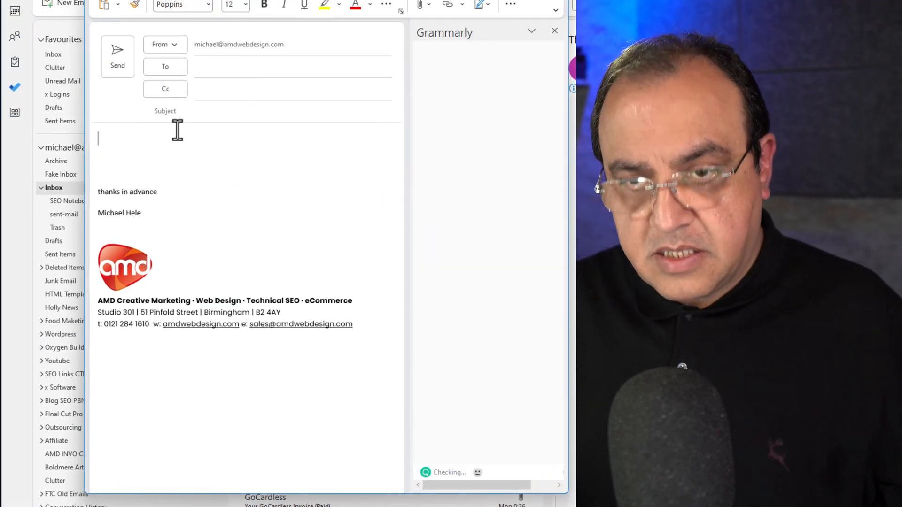
Step: Write 'Test text' in the new email and select it, confirming it shows Poppins 12
{"action": "type", "text": "Test"}
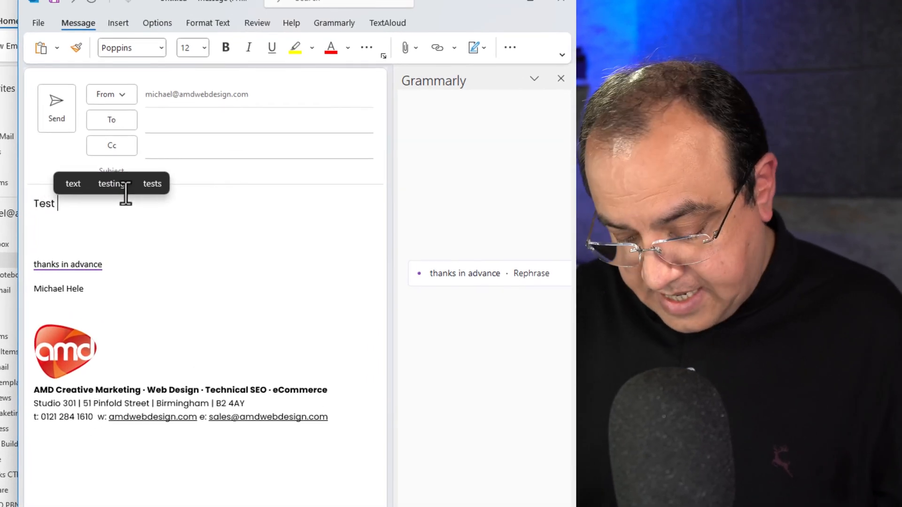
{"action": "type", "text": "text"}
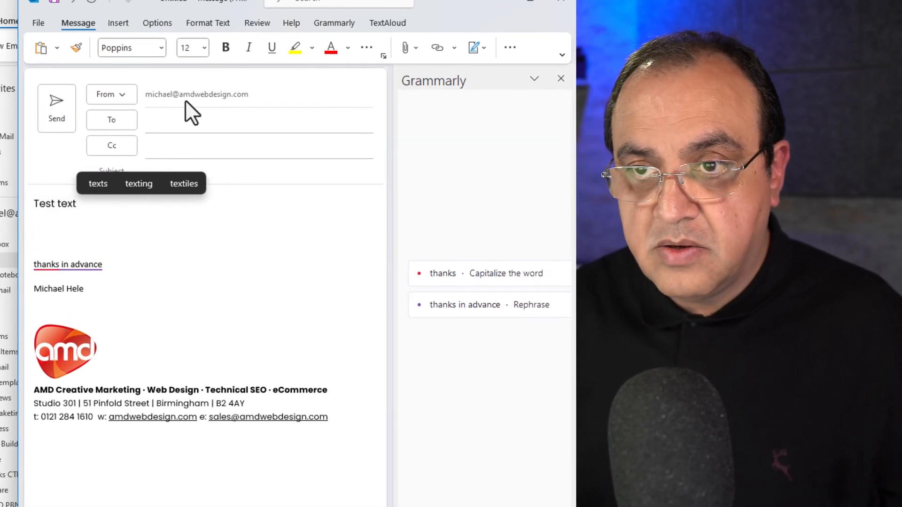
{"action": "double_click", "coordinate": [54, 203]}
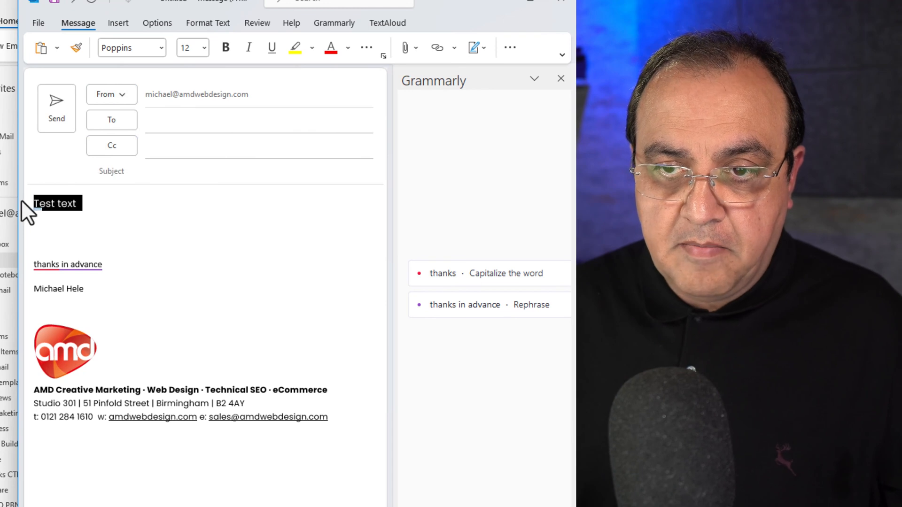